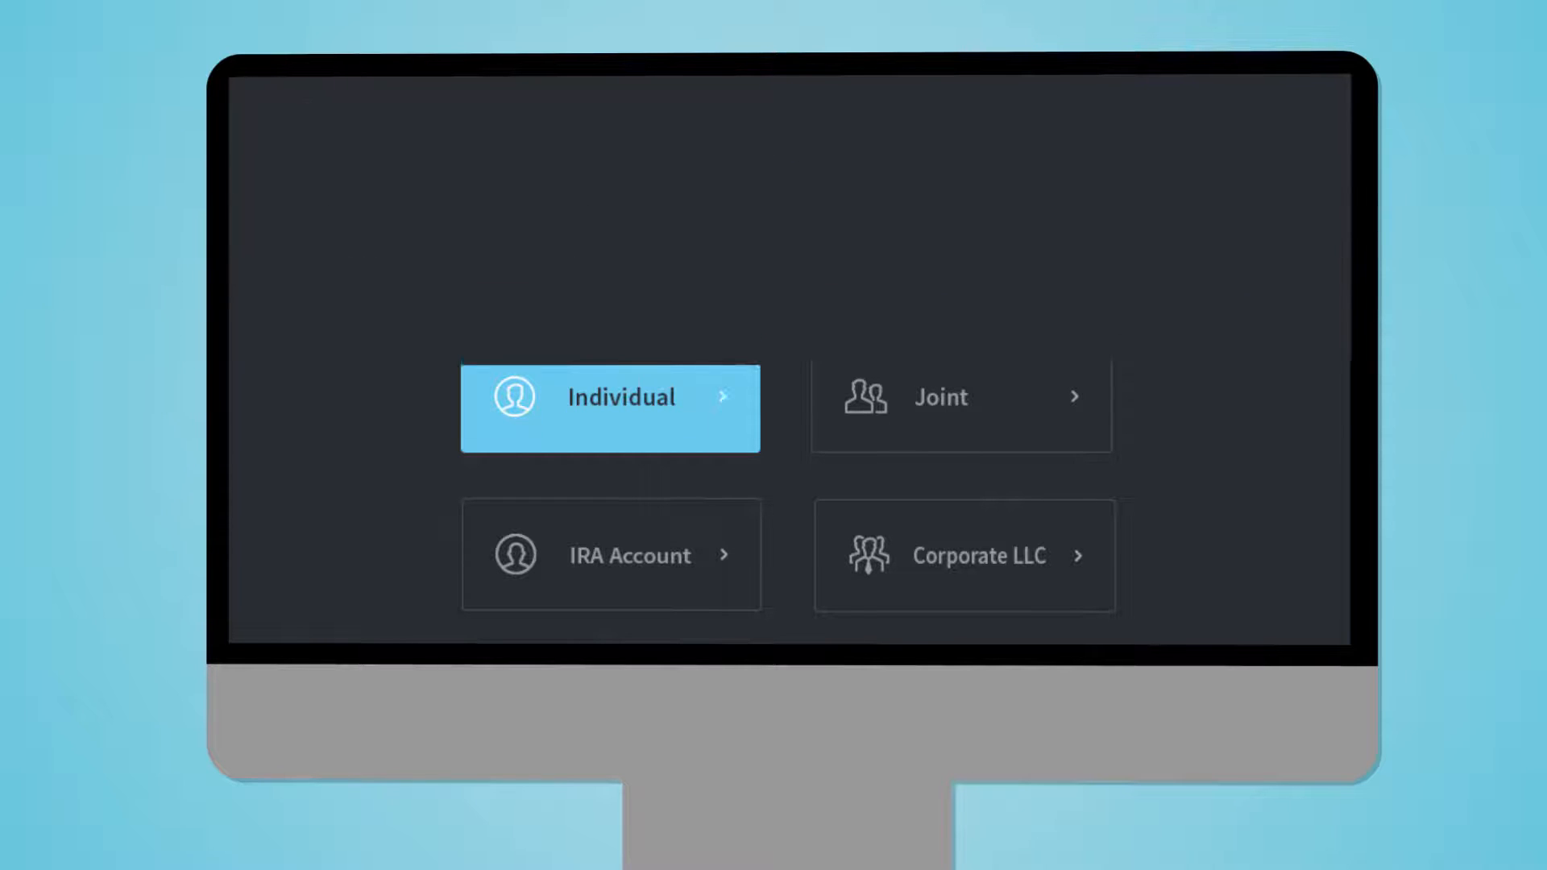
# Select the Individual account tile to reach the ES futures chart with Sell/Buy Mkt buttons
pyautogui.click(609, 407)
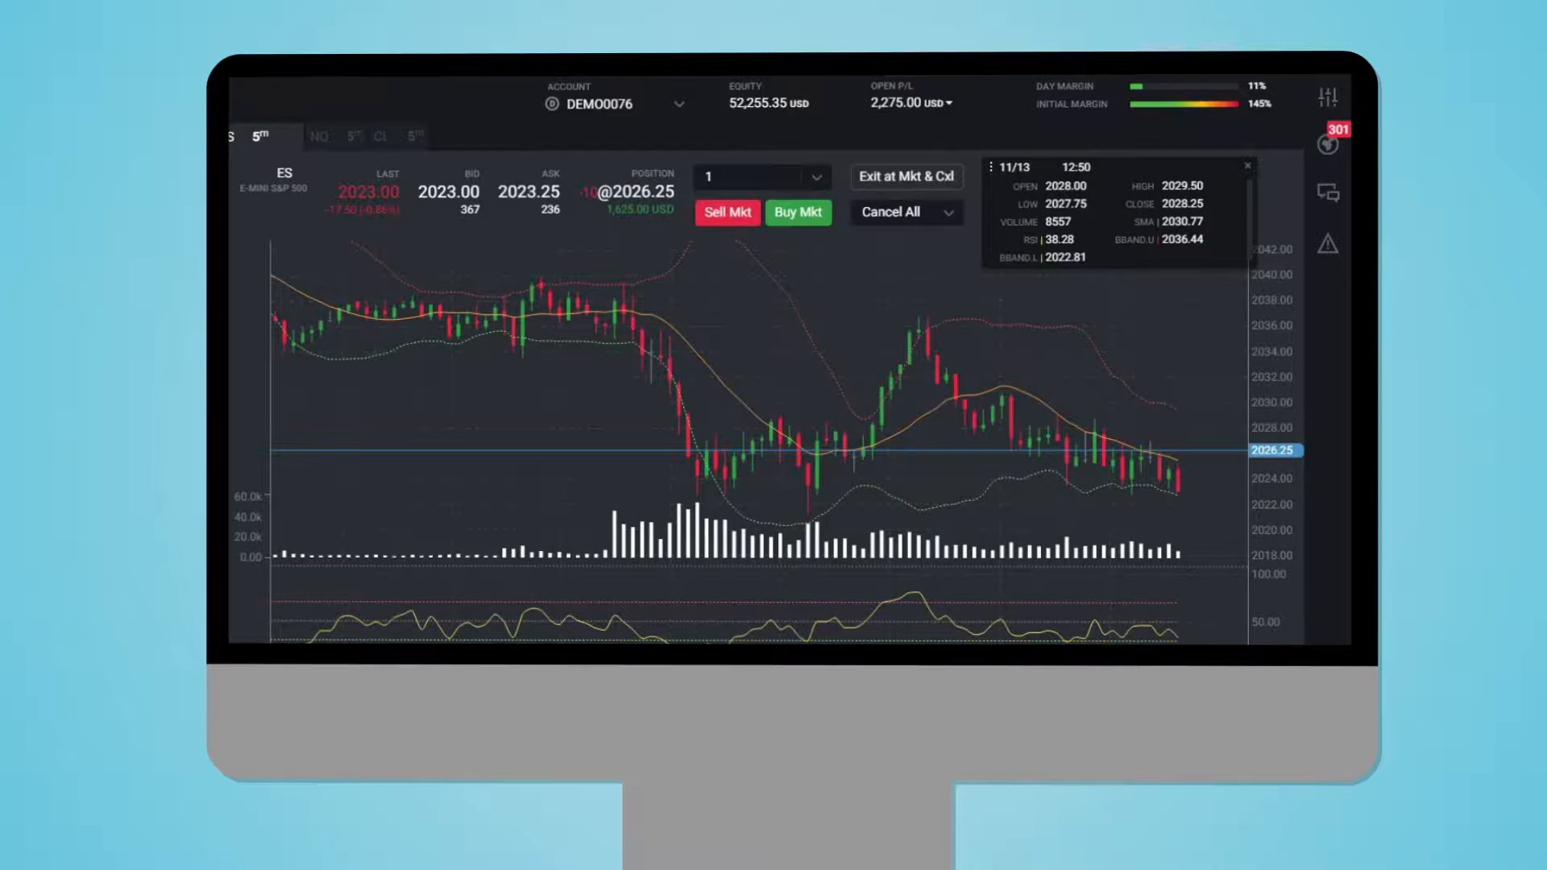